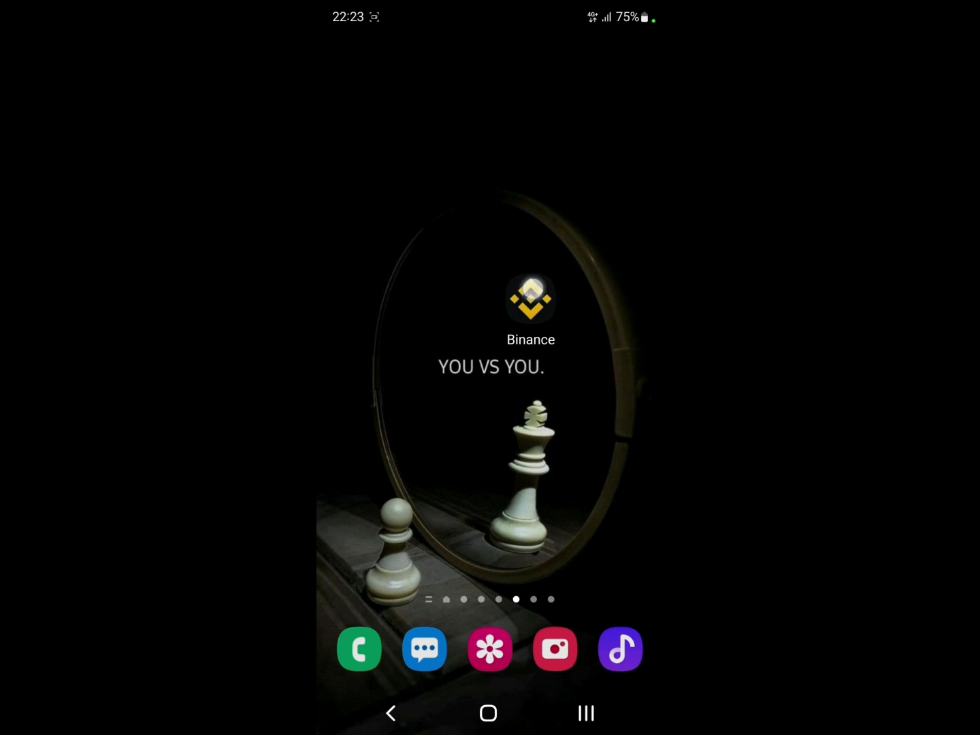
Step: Launch Binance and view Assets, showing USDT and BTC within the 6.79 USDT total
click(530, 300)
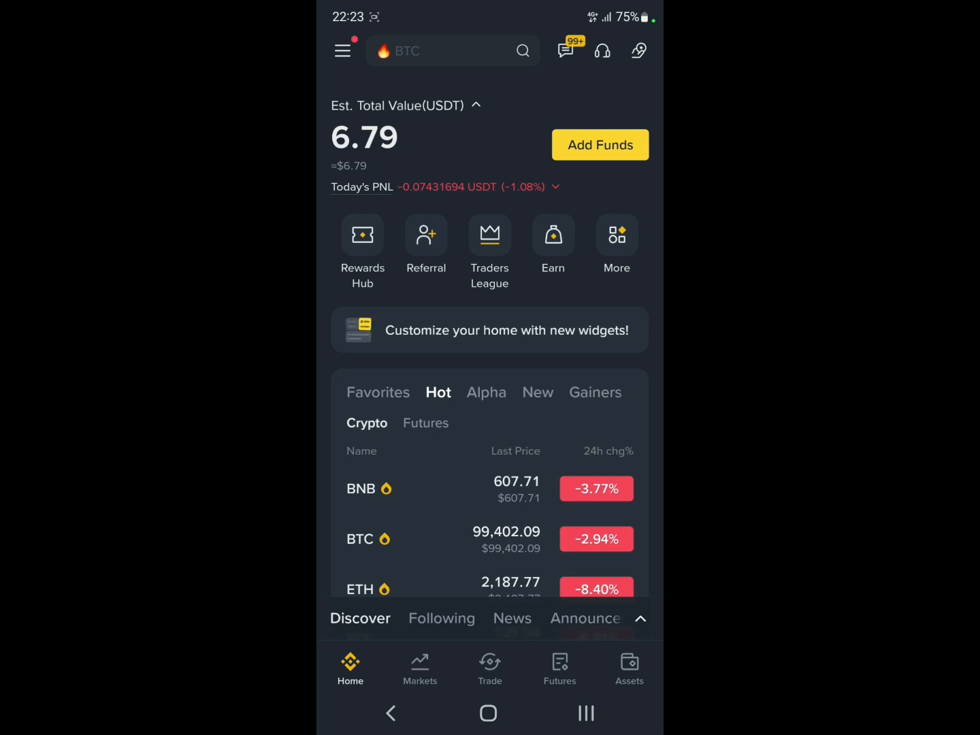
click(628, 666)
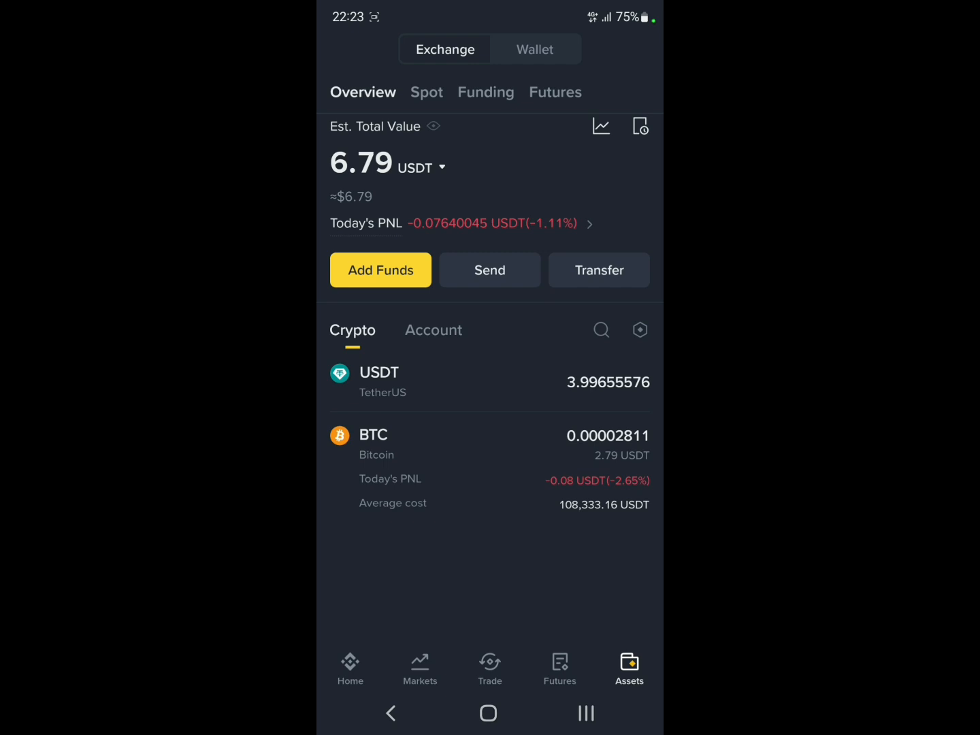
Step: Choose Add Funds, On-Chain Deposit and USDT to list networks like BEP20, TRC20, ERC20
click(380, 269)
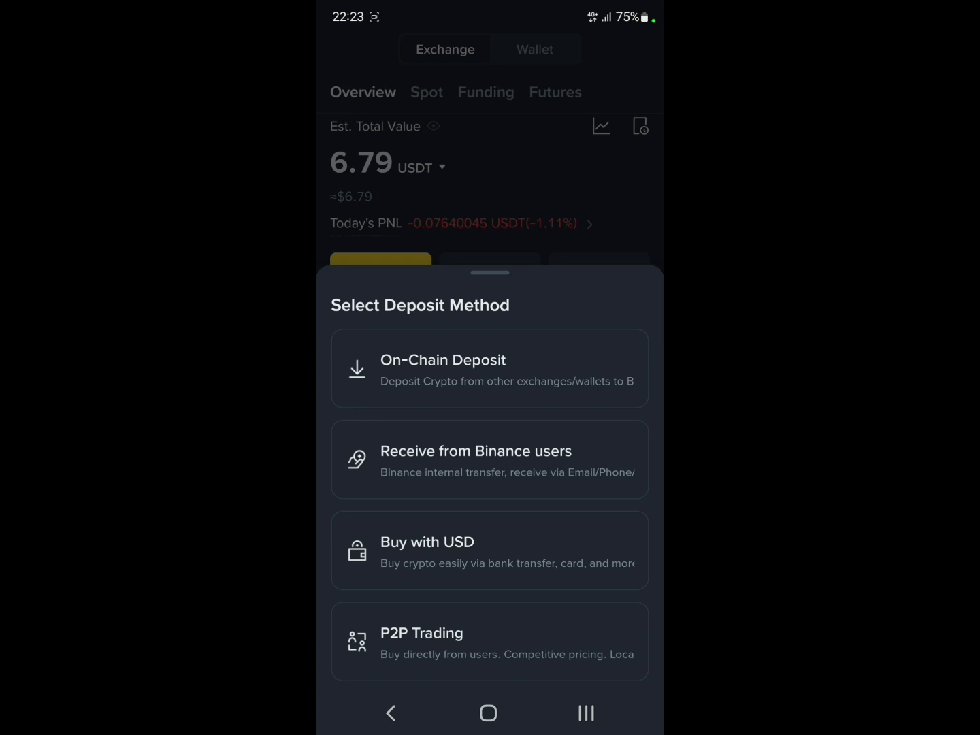
click(490, 368)
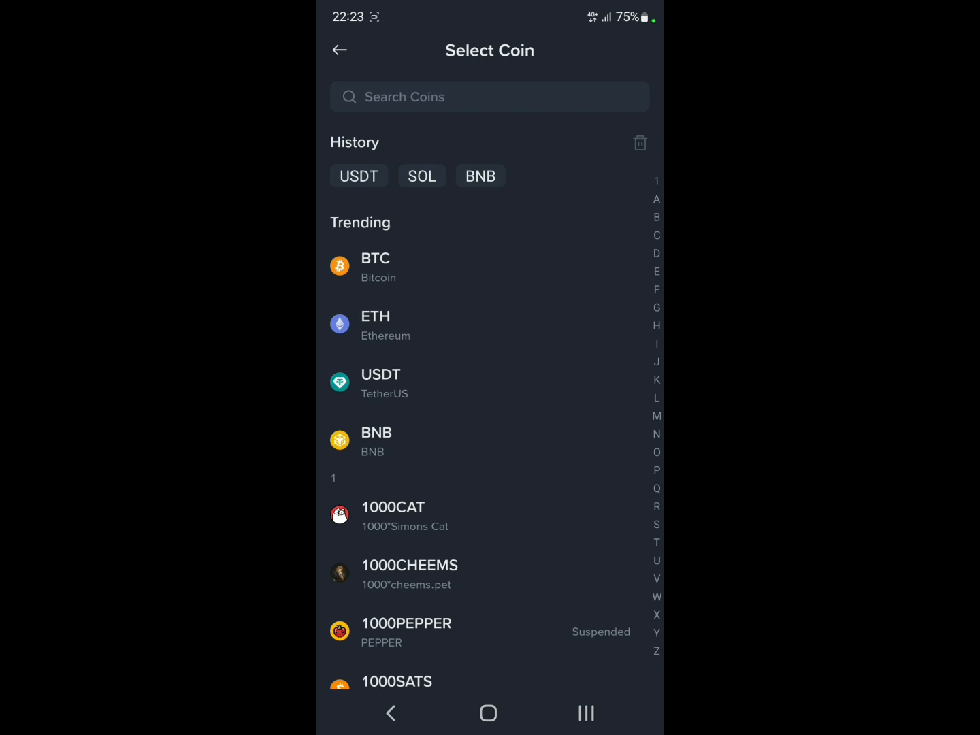
scroll(up, 3)
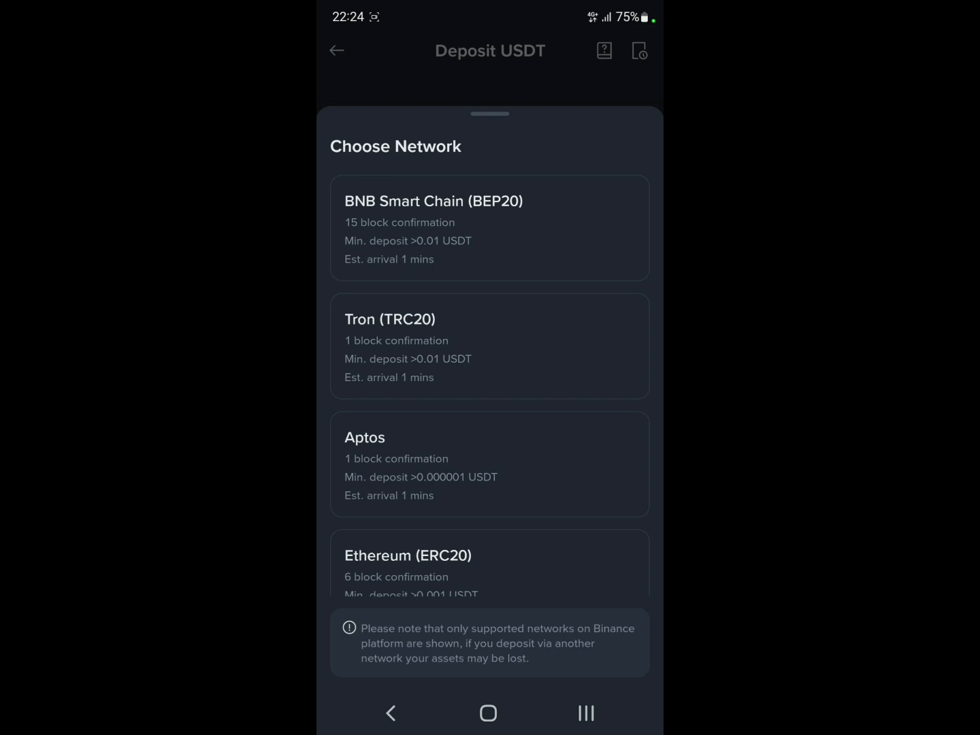
Step: Copy the Tron (TRC20) USDT deposit address, then switch to the KuCoin app
click(489, 345)
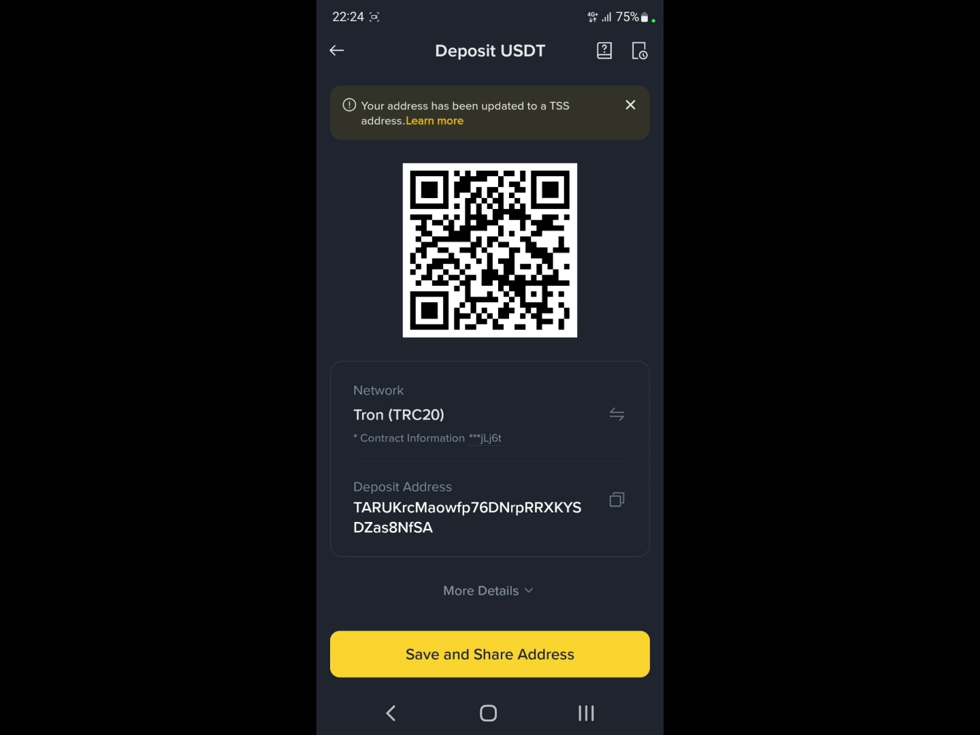
click(616, 500)
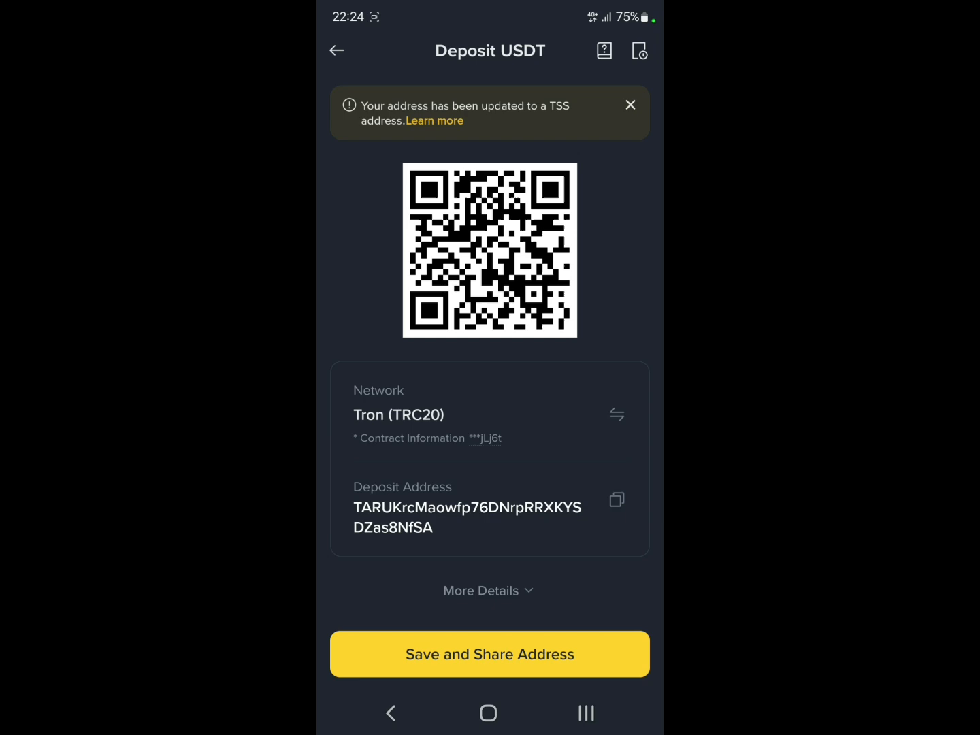
click(336, 50)
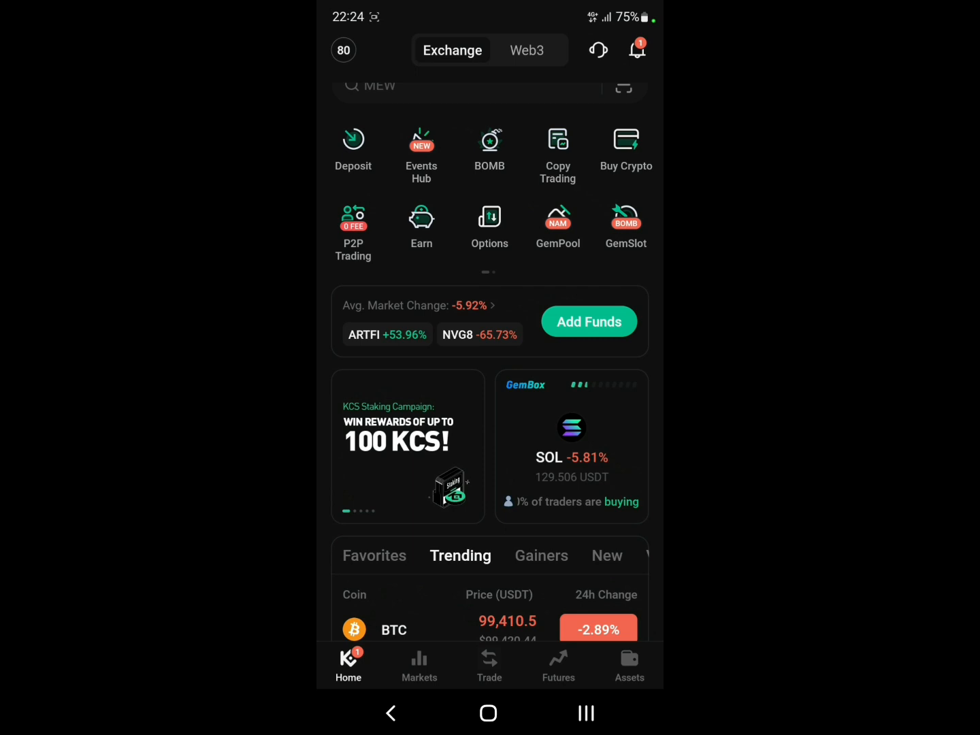
Step: Go to KuCoin Assets, choose Withdraw and search for USDT
click(628, 663)
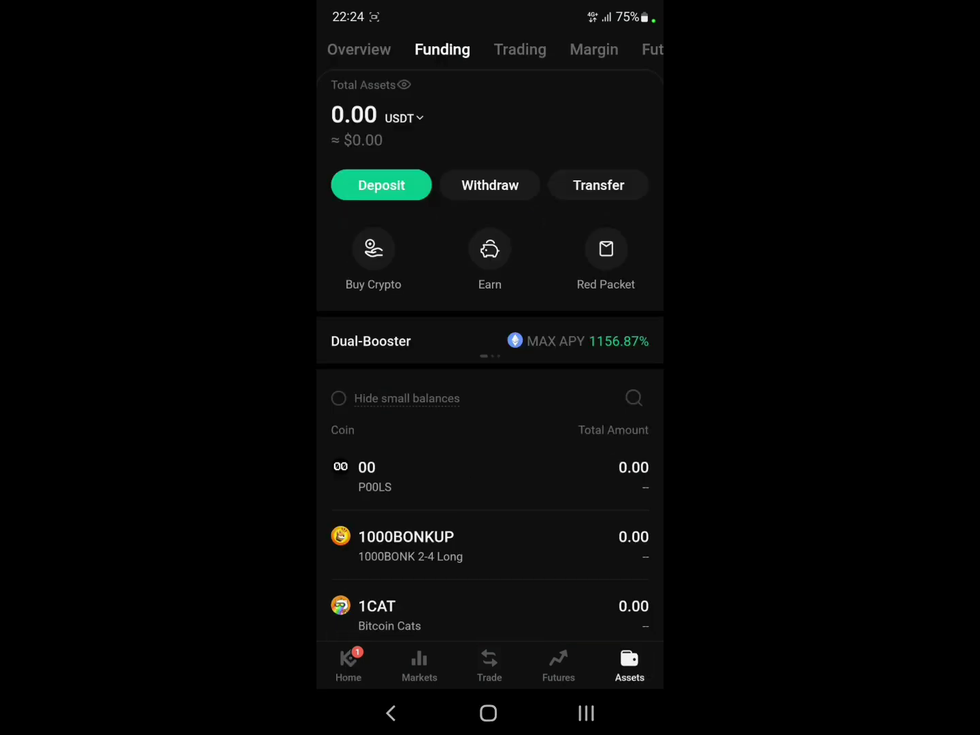
click(489, 185)
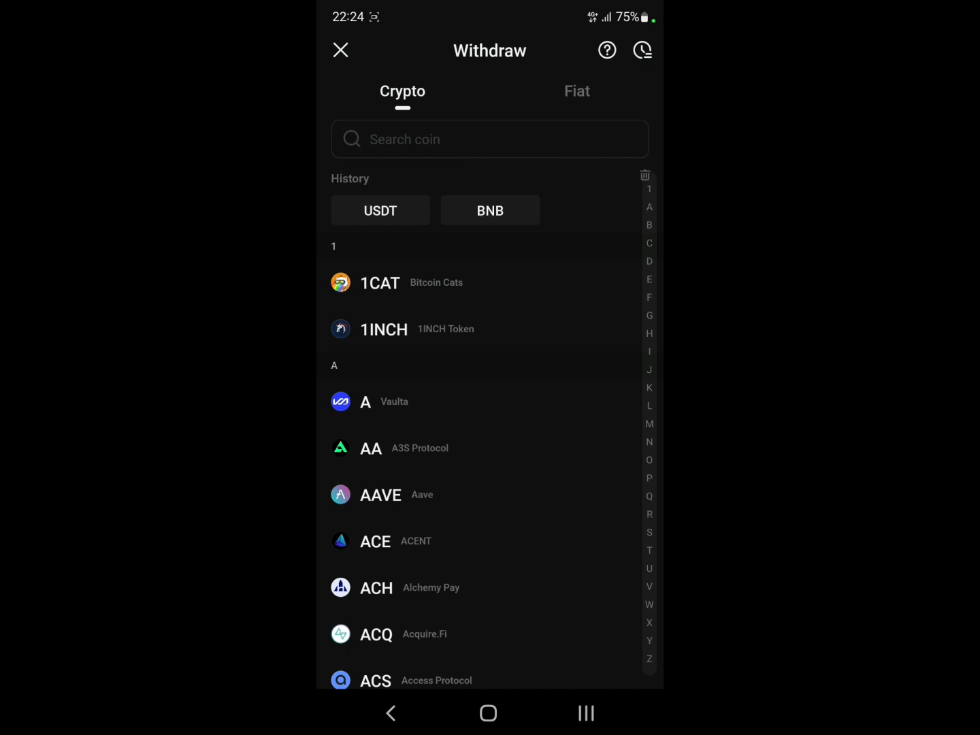
click(488, 138)
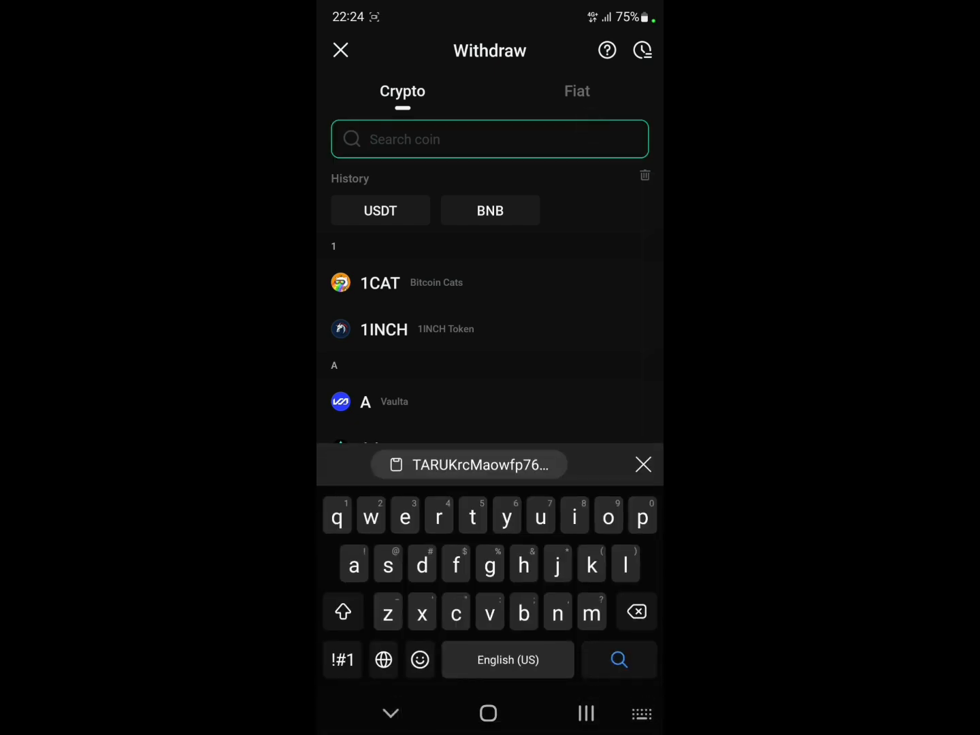
click(379, 209)
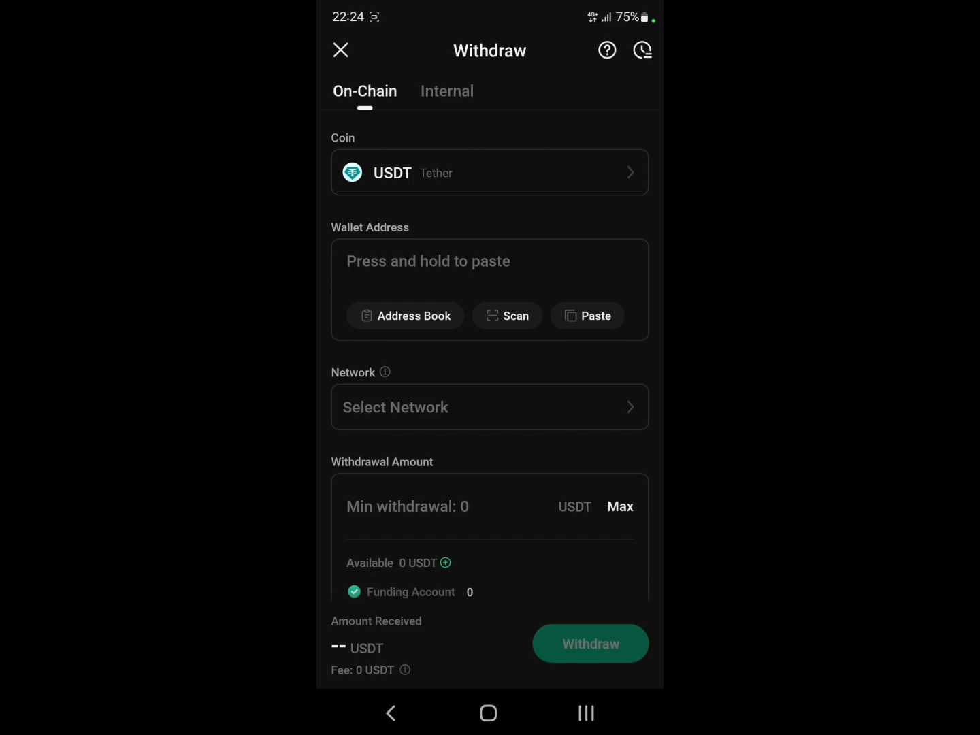
Step: Paste the copied Tron address into KuCoin's Wallet Address field from the clipboard suggestion
click(489, 260)
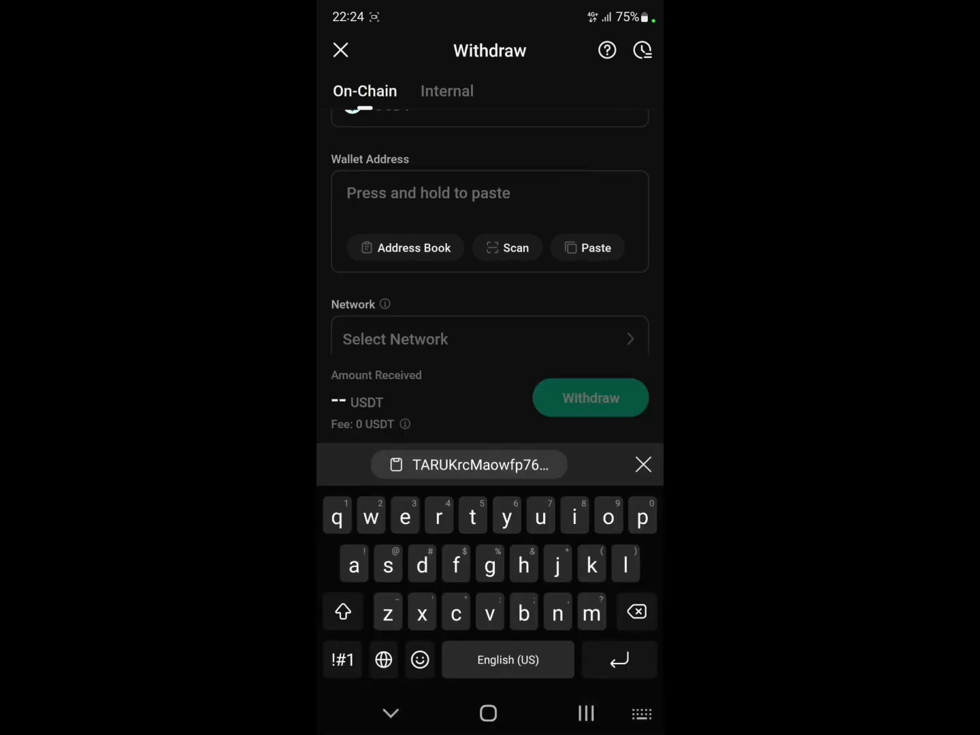
click(468, 465)
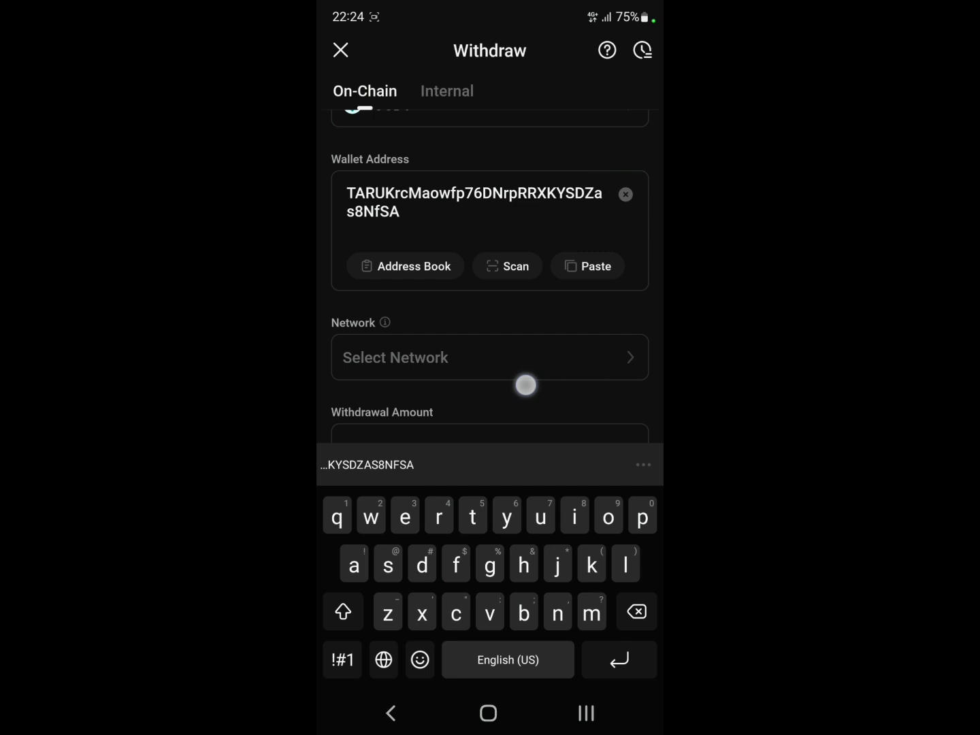